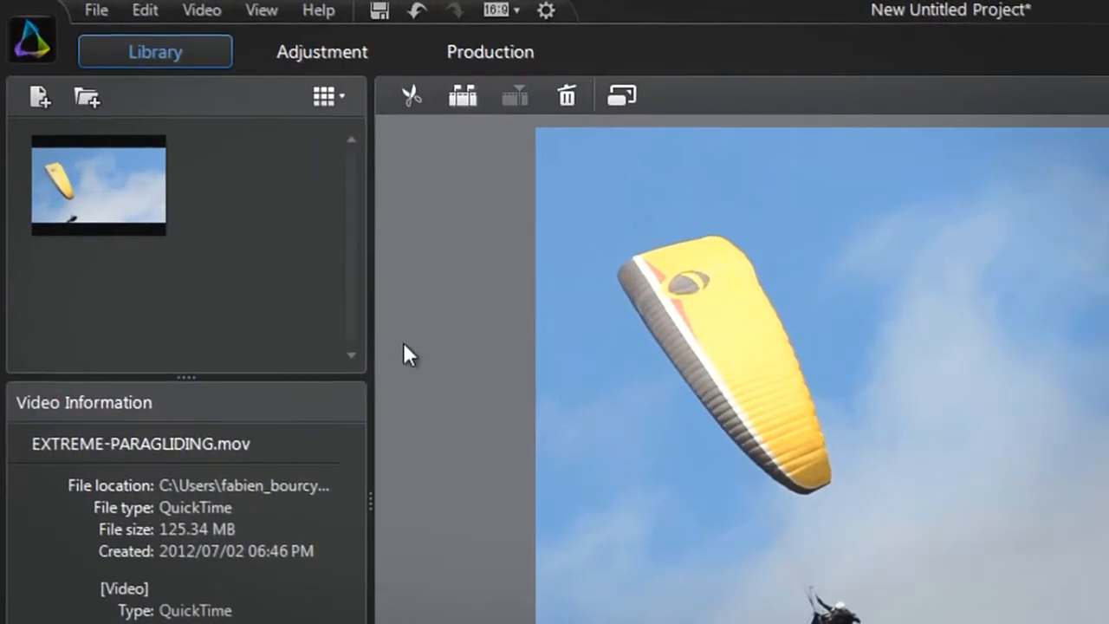
# Open the Adjustment tab to reveal the Regional Adjustment mask tools.
pyautogui.click(321, 51)
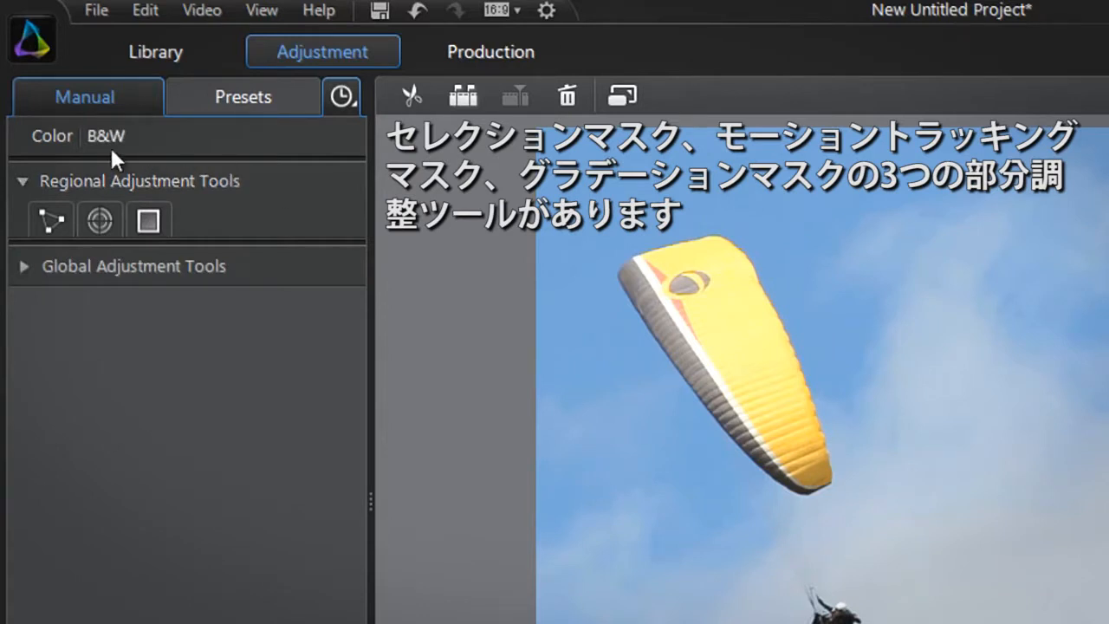
pyautogui.moveTo(49, 219)
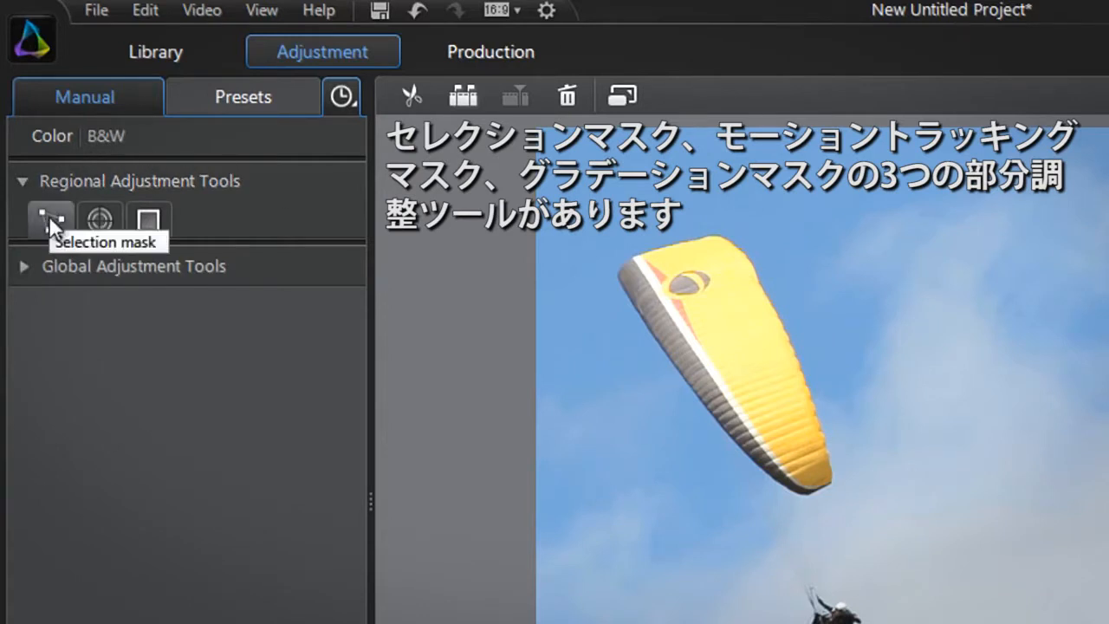
pyautogui.moveTo(99, 218)
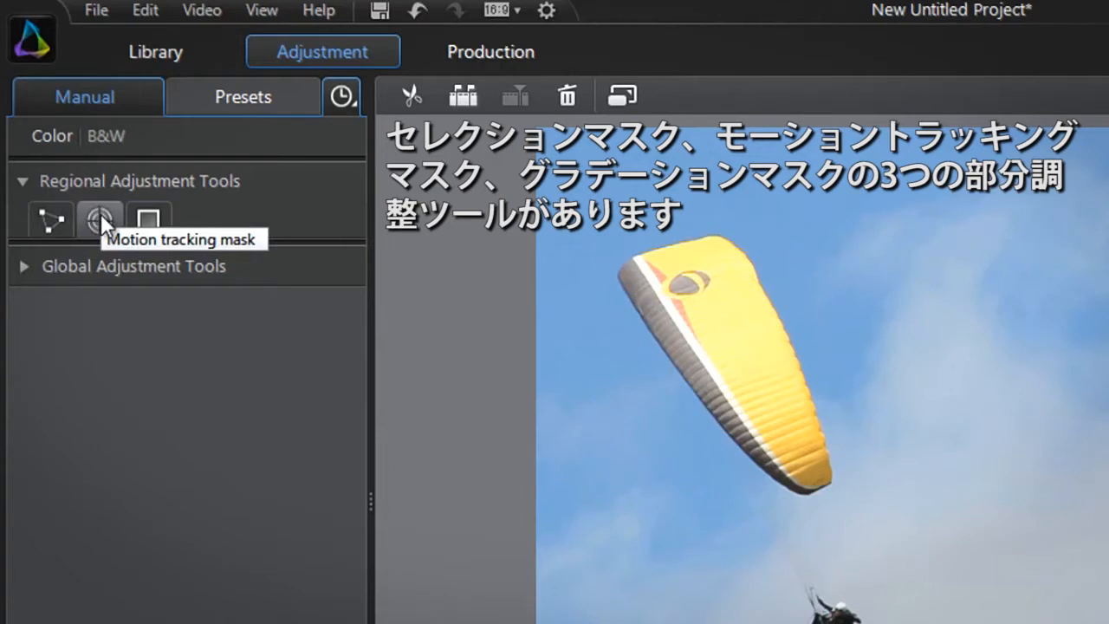
pyautogui.moveTo(148, 219)
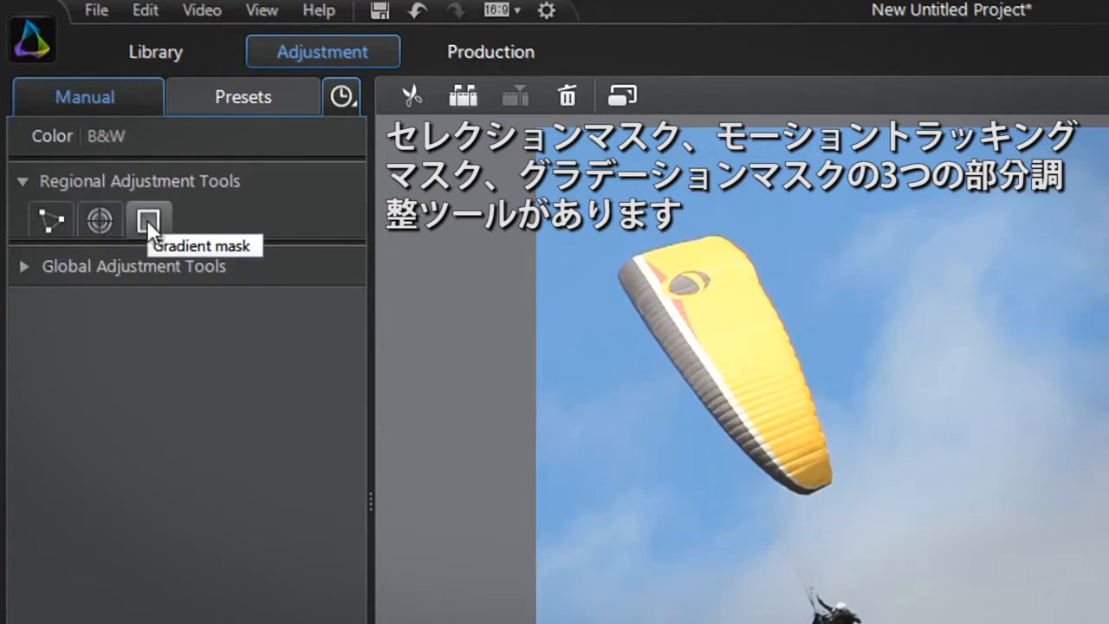
pyautogui.moveTo(99, 221)
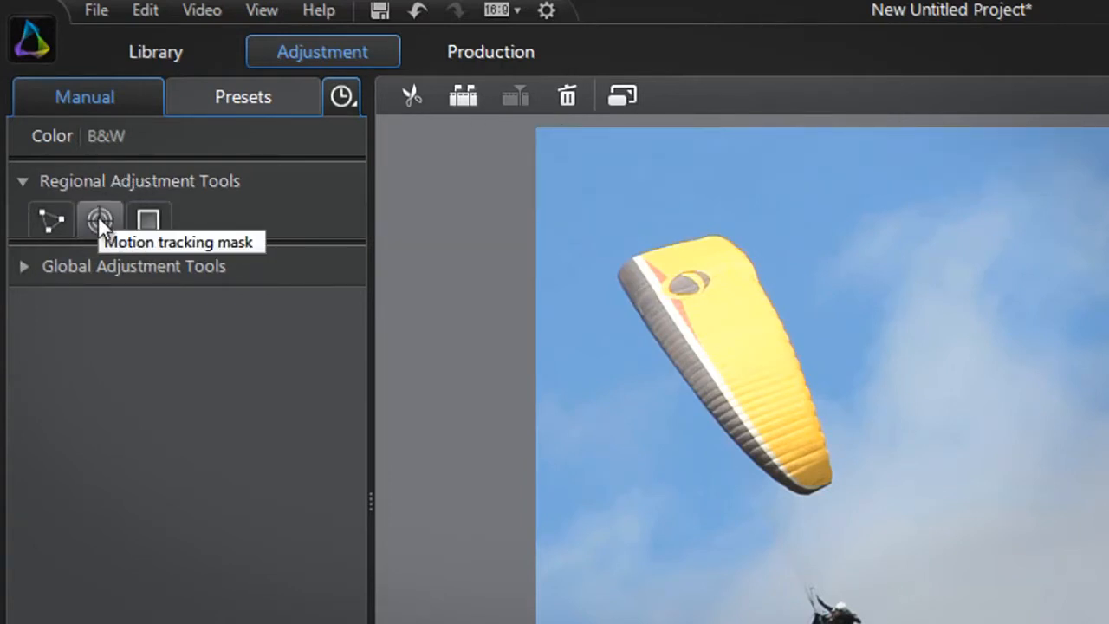
# Create a new Motion tracking mask and raise the brush Size to 22.3.
pyautogui.click(99, 219)
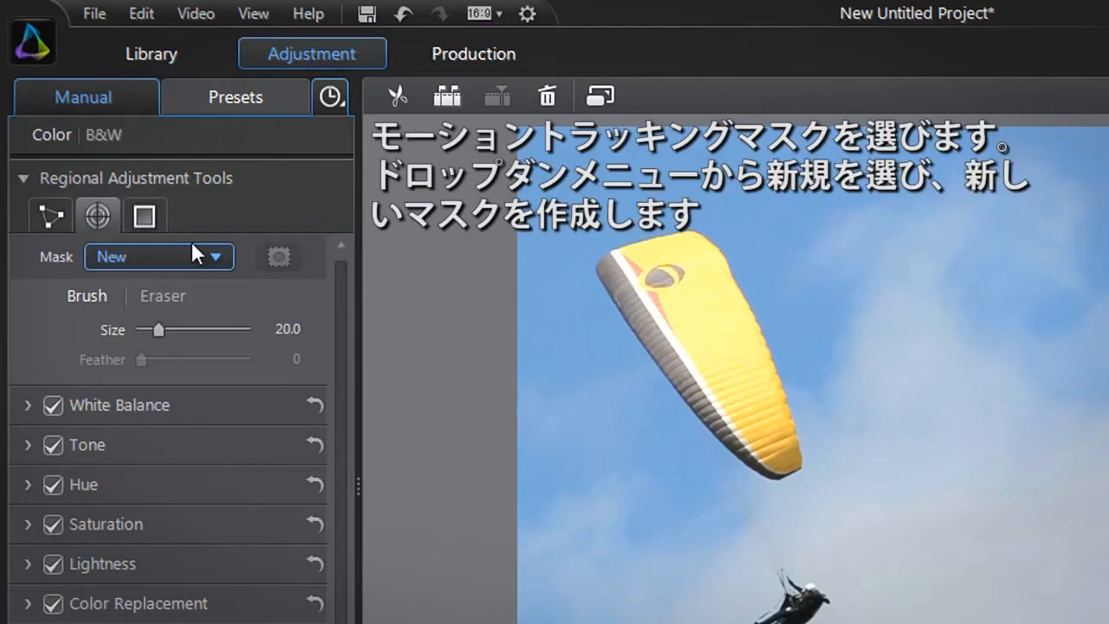
pyautogui.click(214, 256)
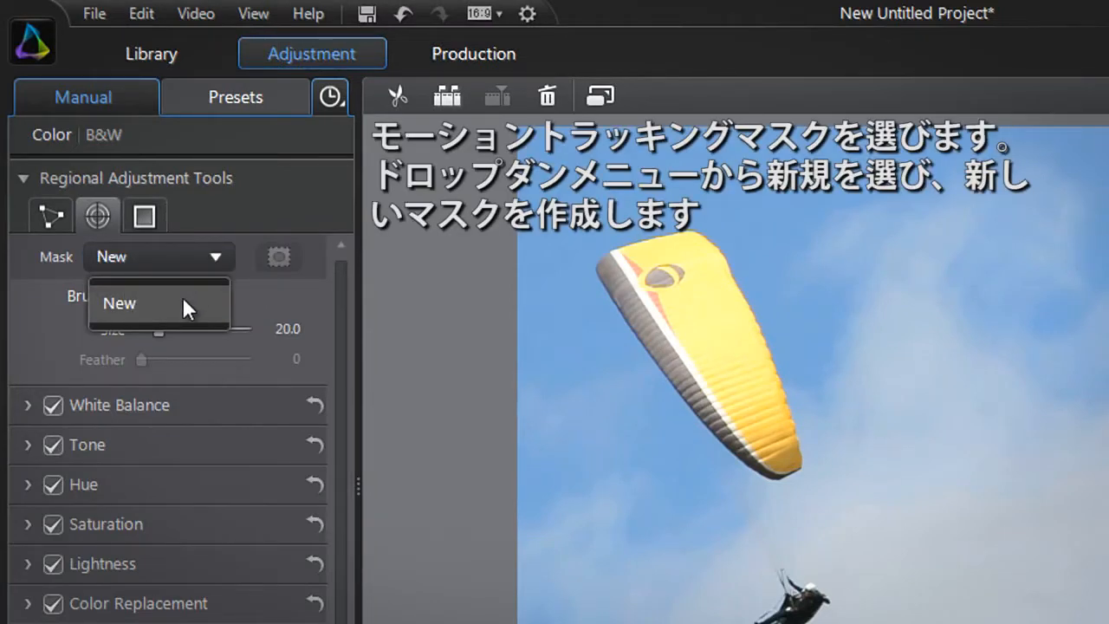
pyautogui.click(118, 303)
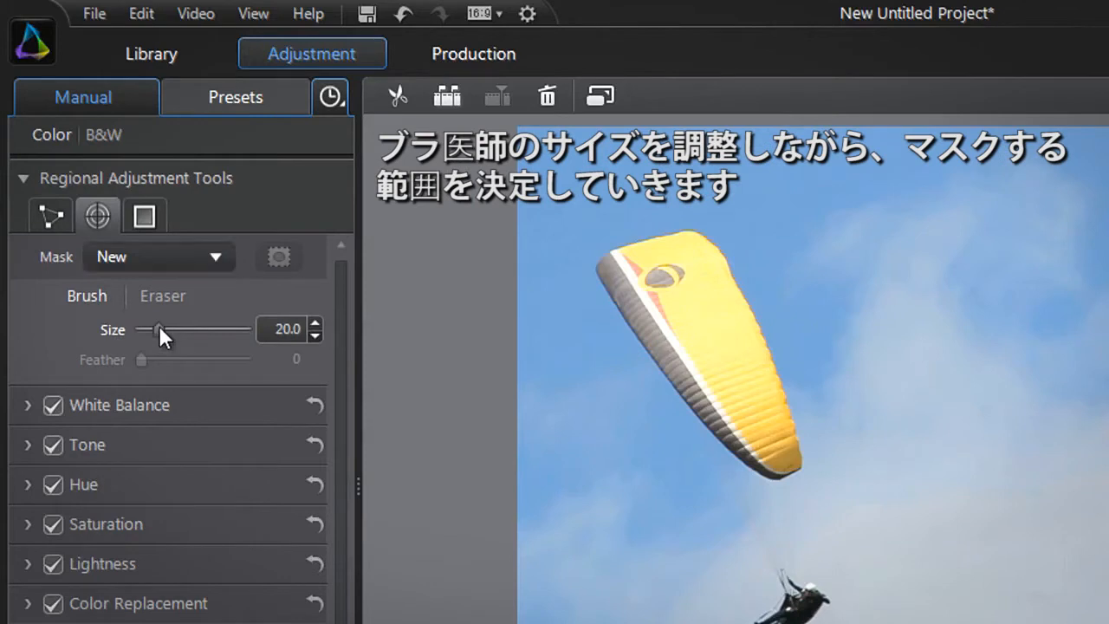
pyautogui.moveTo(158, 331); pyautogui.dragTo(164, 328)
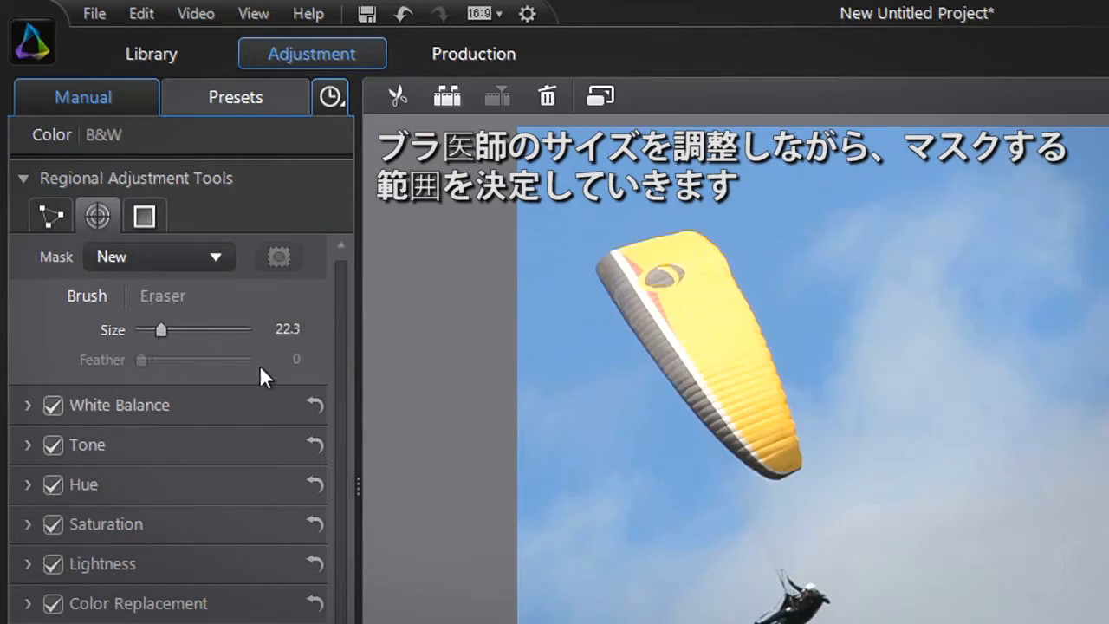
pyautogui.moveTo(604, 285)
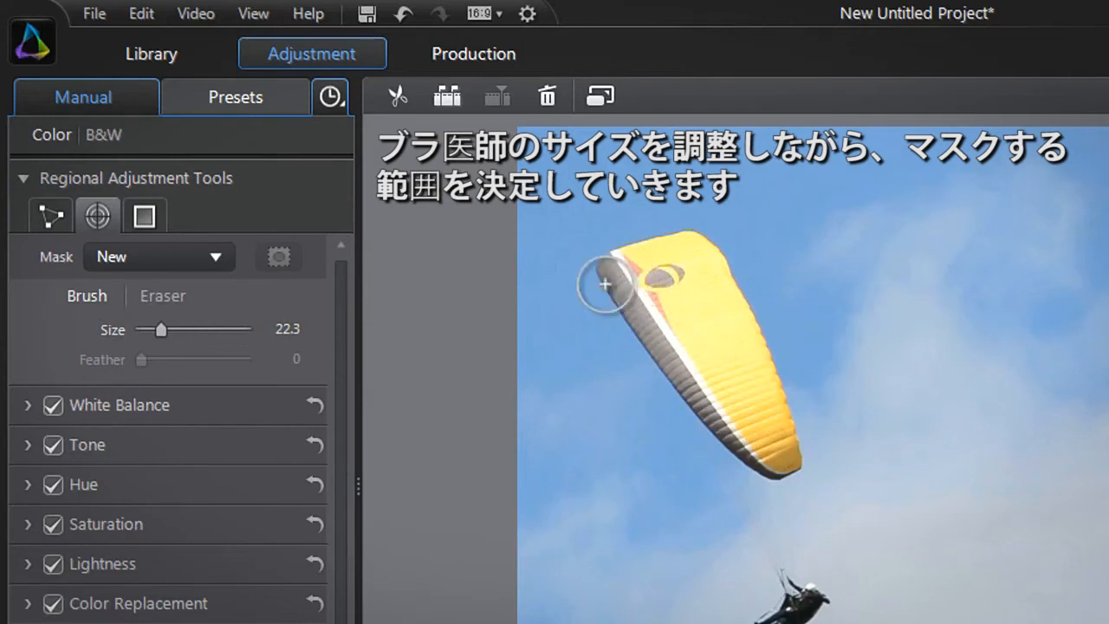
# Paint the mask over the yellow sail with brush size 16.6 and feather 2.
pyautogui.moveTo(160, 330); pyautogui.dragTo(154, 330)
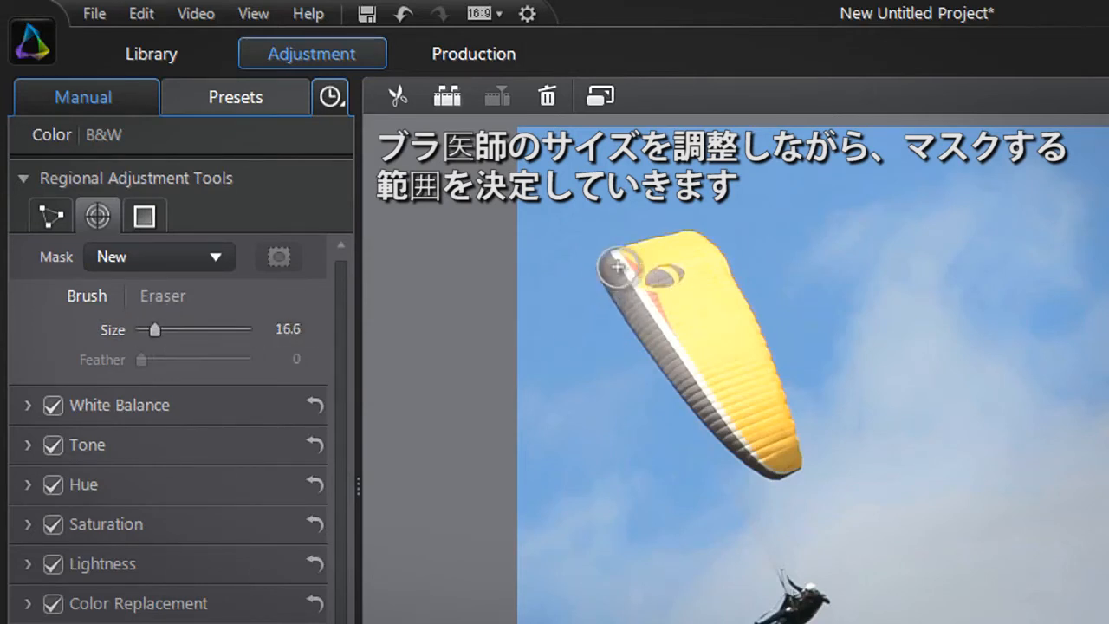
pyautogui.moveTo(618, 266); pyautogui.dragTo(691, 260)
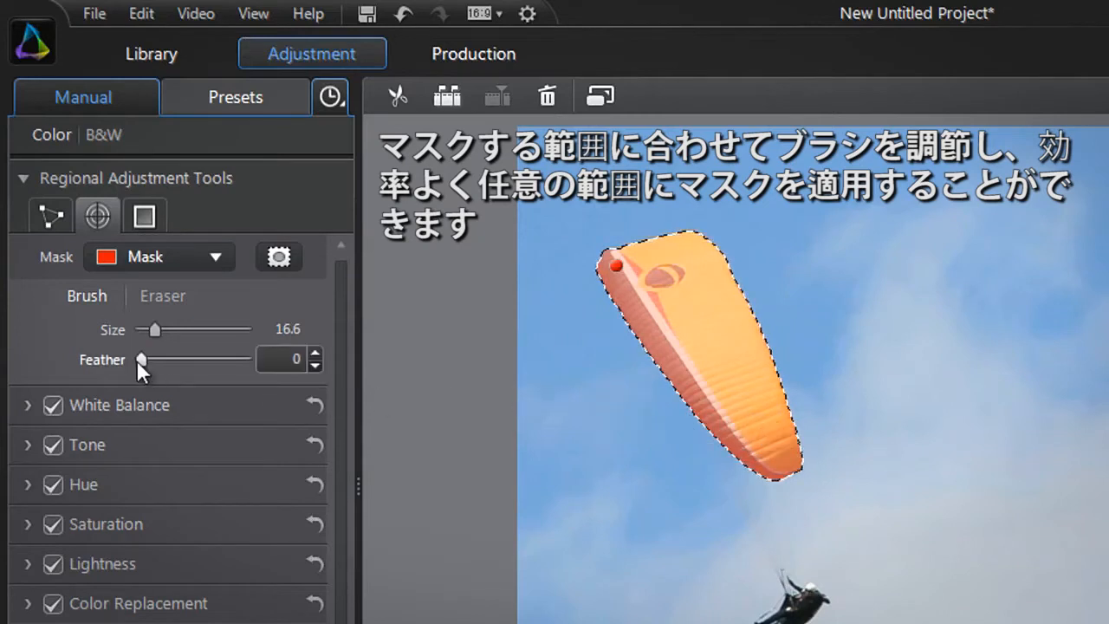
pyautogui.moveTo(141, 360); pyautogui.dragTo(154, 360)
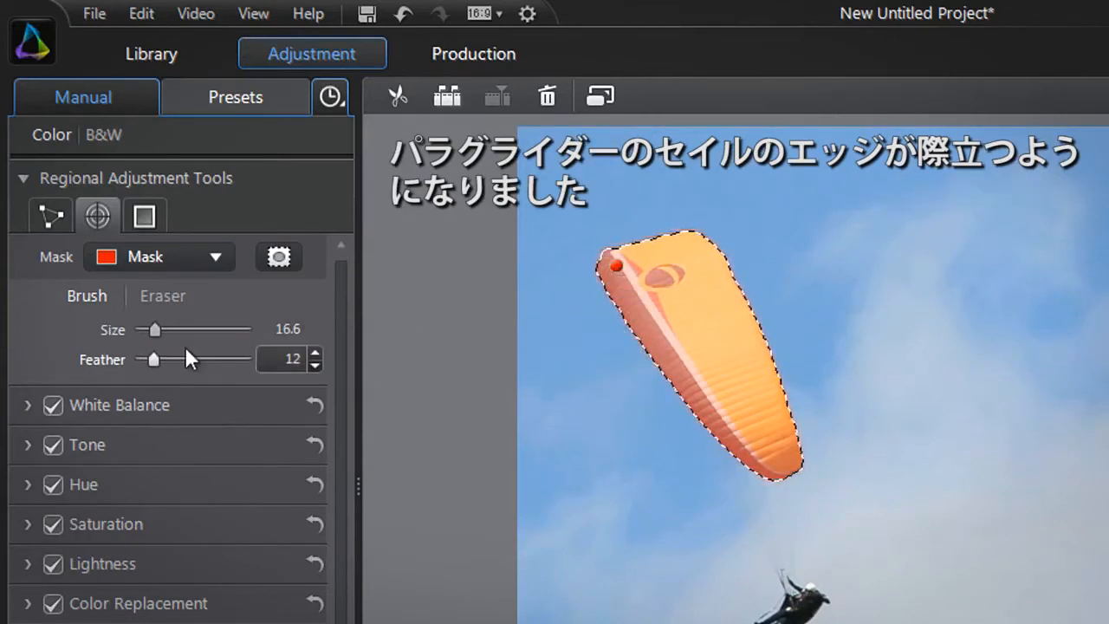
pyautogui.moveTo(154, 359); pyautogui.dragTo(143, 359)
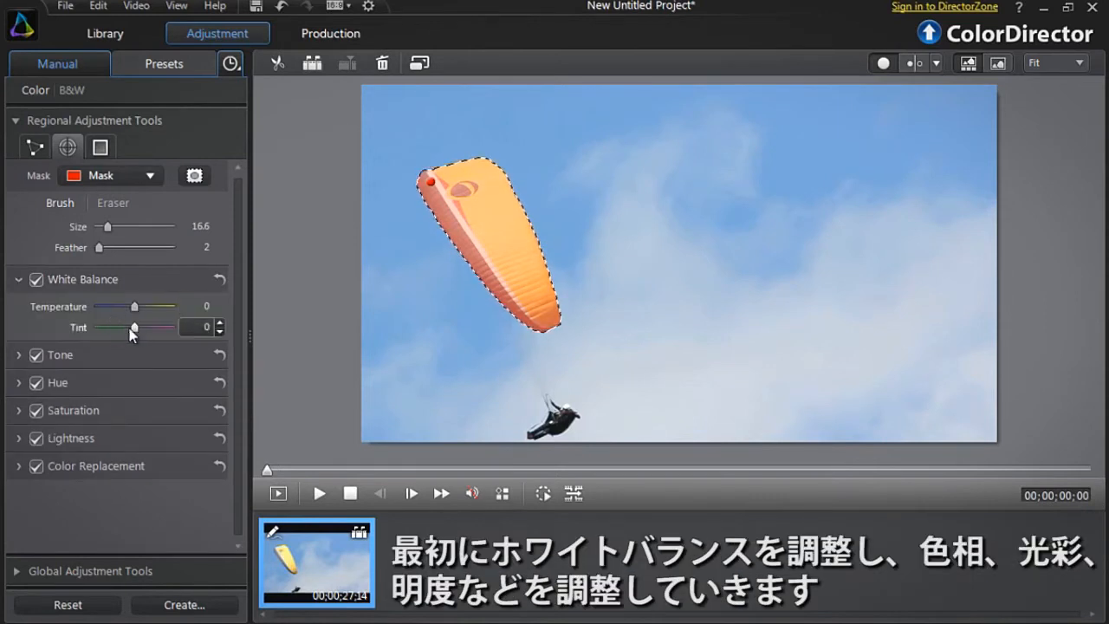
# Shift the sail's tint and set Green hue saturation 14 and lightness 33.
pyautogui.moveTo(135, 327); pyautogui.dragTo(101, 327)
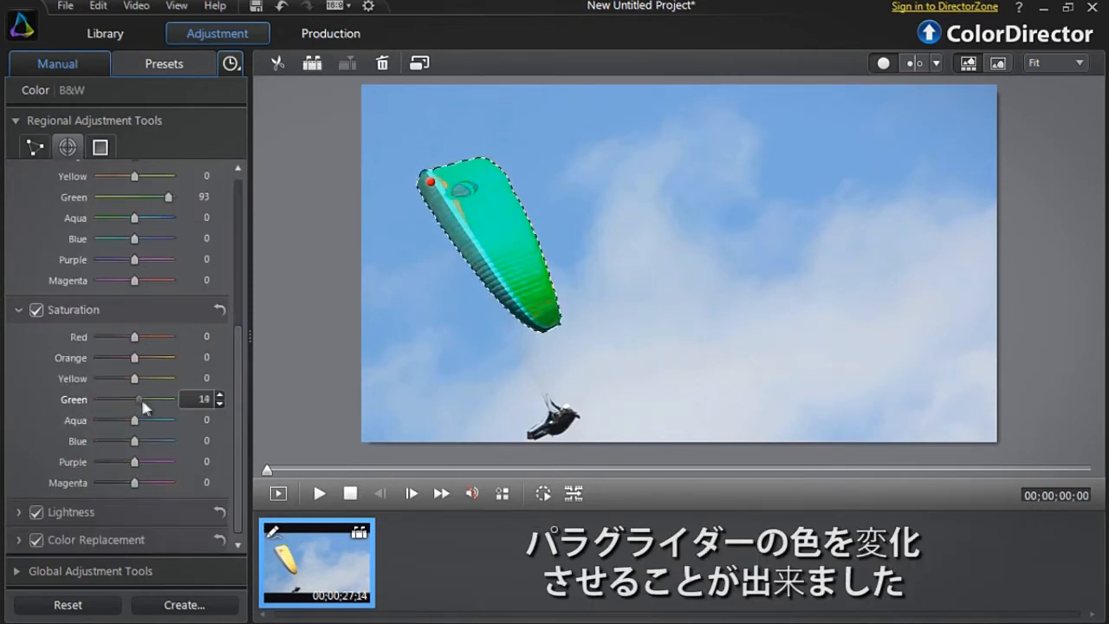
pyautogui.moveTo(138, 399); pyautogui.dragTo(168, 400)
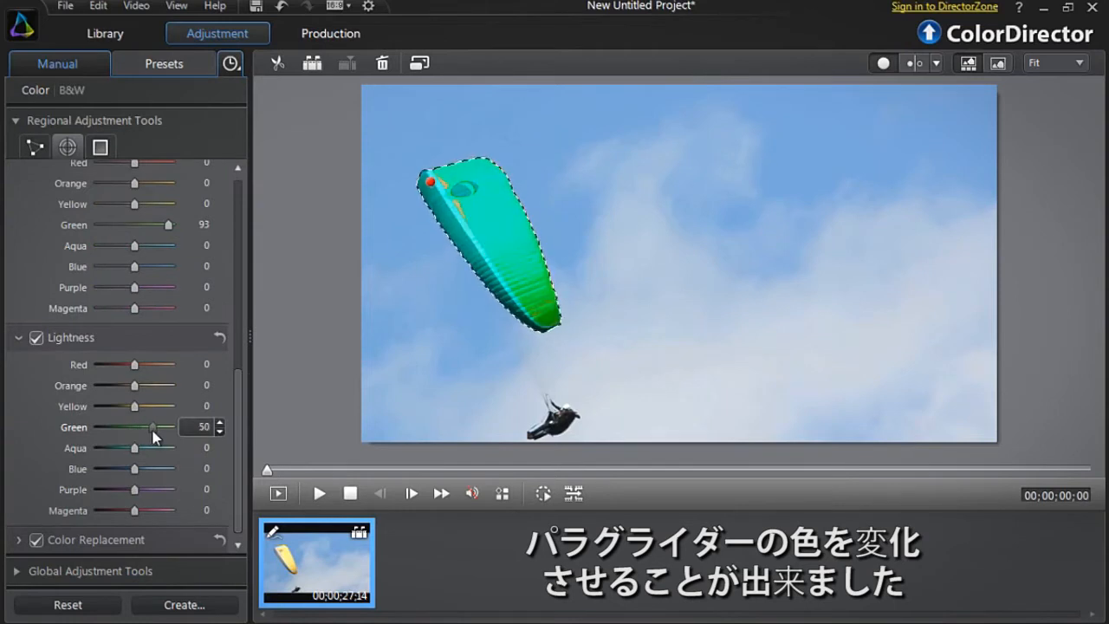
pyautogui.moveTo(152, 426); pyautogui.dragTo(146, 426)
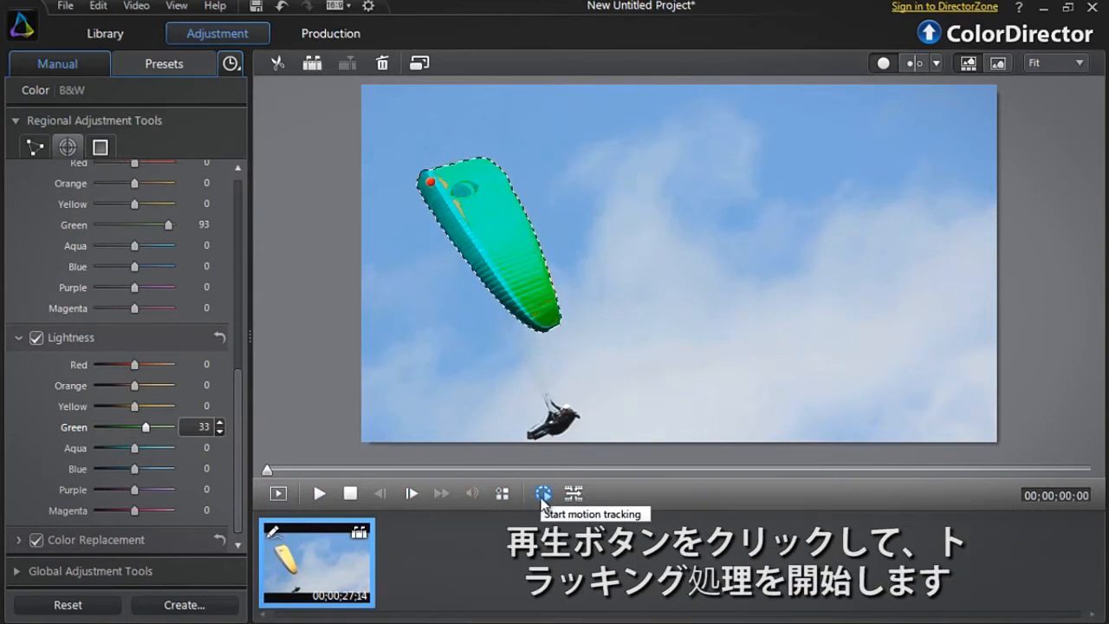
# Run motion tracking on the sail mask and pause around 2.5 seconds.
pyautogui.click(318, 493)
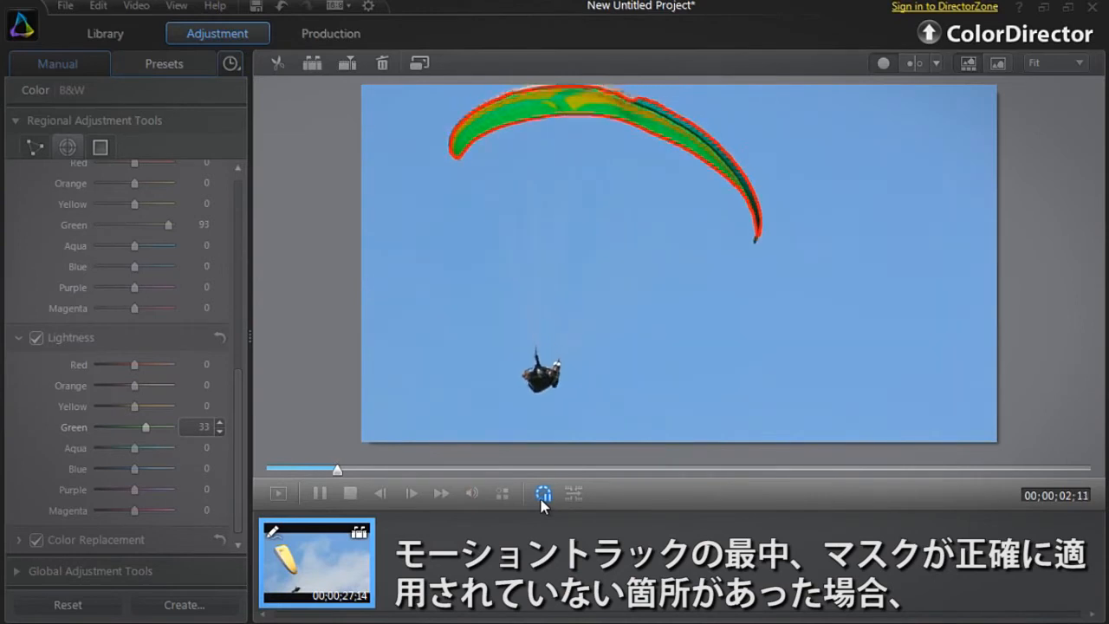
pyautogui.click(277, 493)
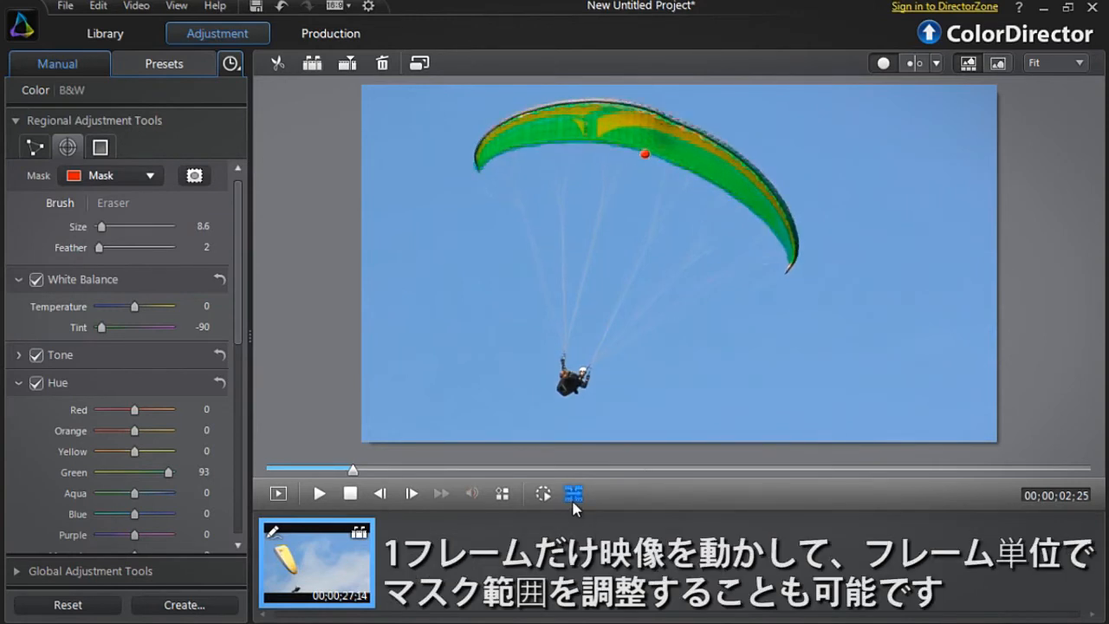
# Step forward one frame to 2:26 to refine the sail mask.
pyautogui.click(573, 493)
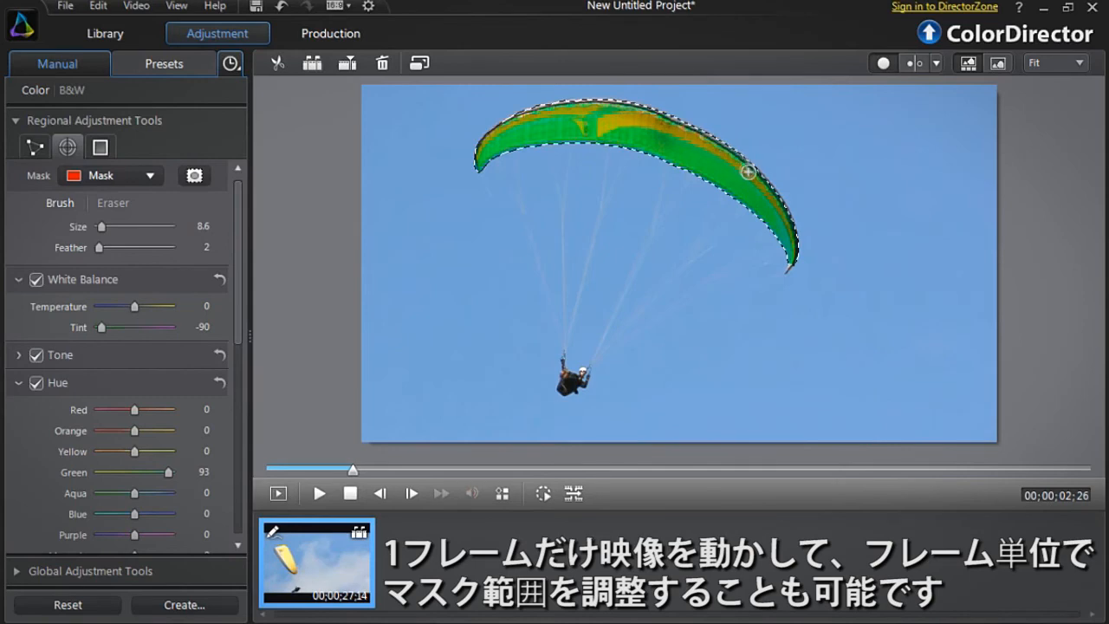
# Resume motion tracking so the sail mask follows the glider to about 3:28.
pyautogui.click(542, 493)
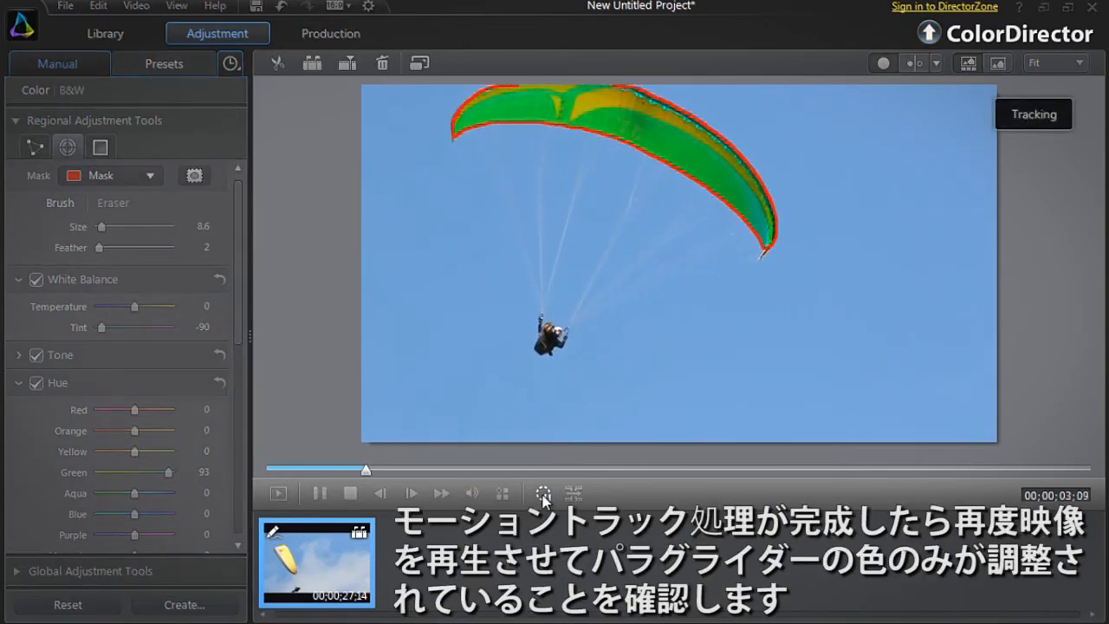
pyautogui.click(541, 494)
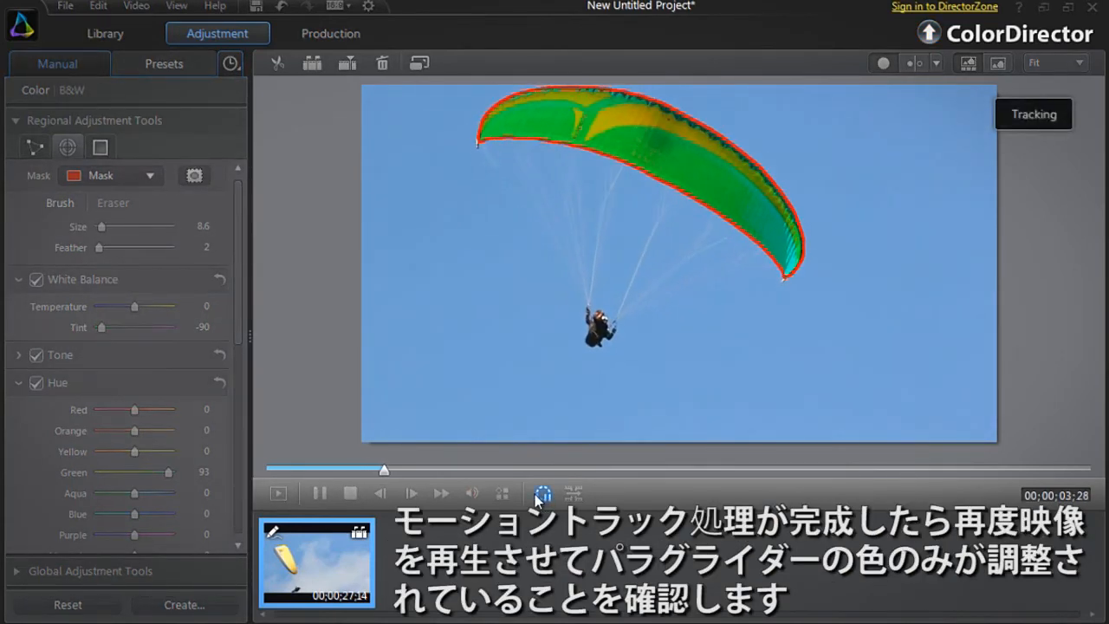